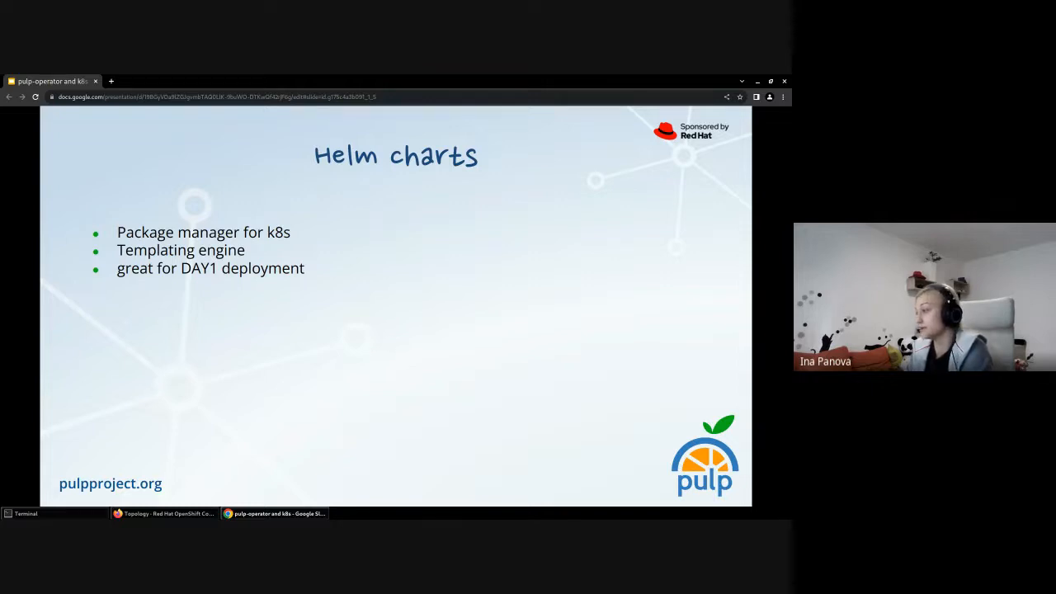
# Advance from the Helm charts slide to the Operators slide on installation methods and DAY2 management
pyautogui.press('Right')
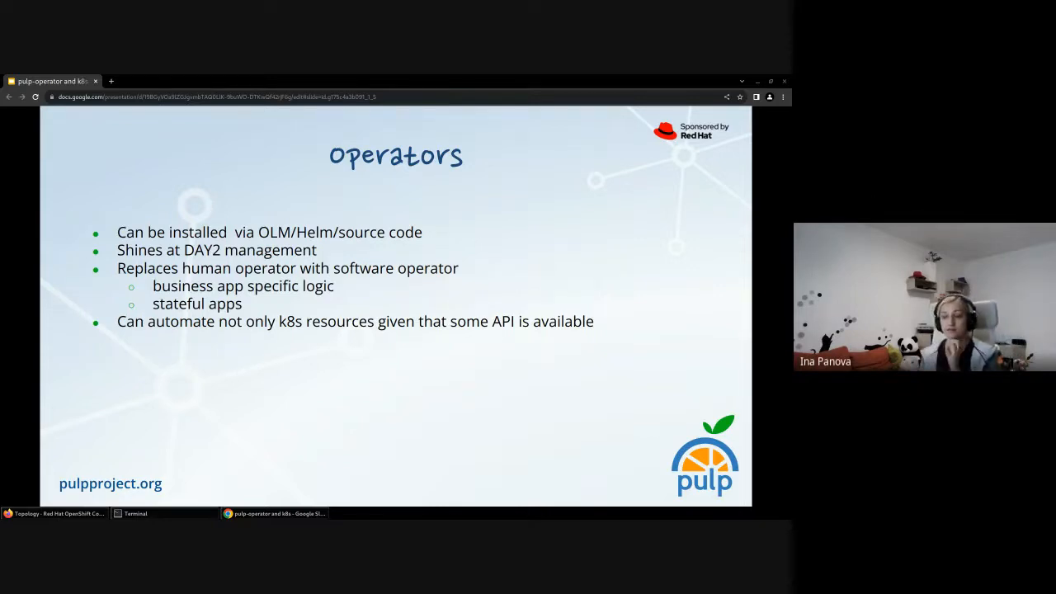
pyautogui.press('Right')
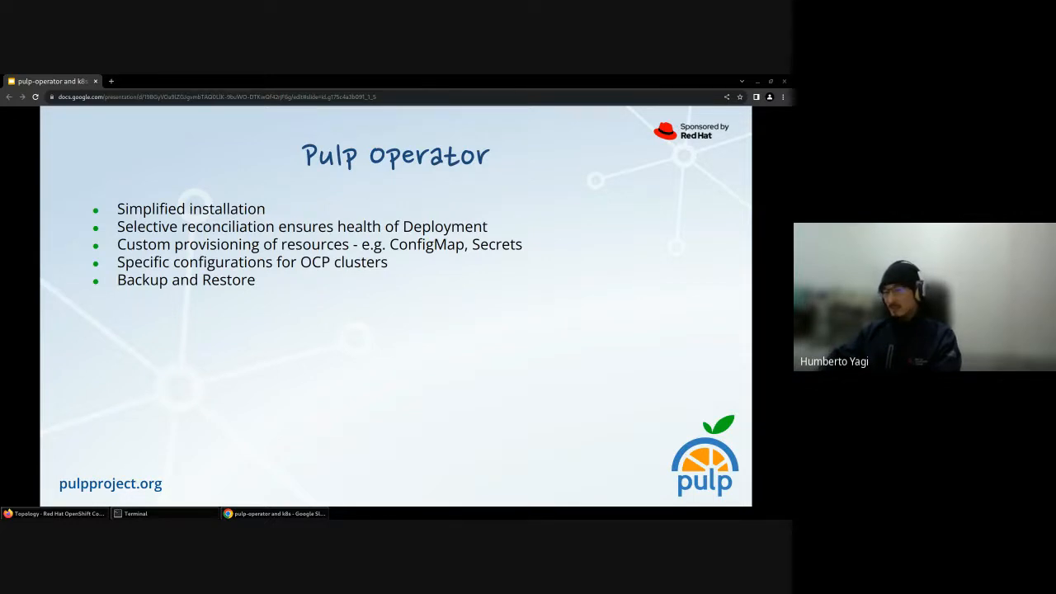
pyautogui.click(132, 513)
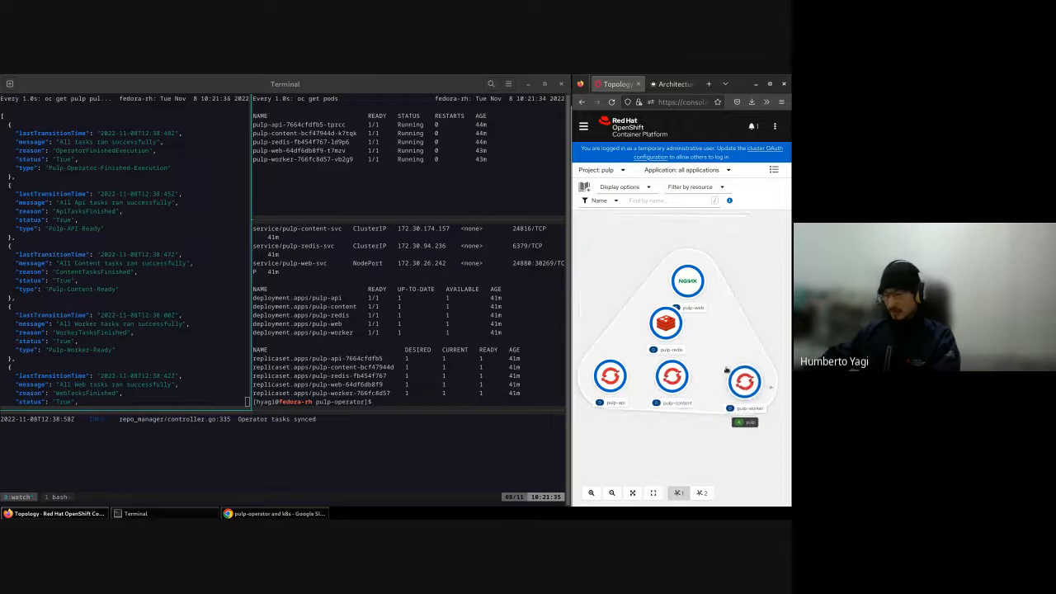
pyautogui.moveTo(688, 281); pyautogui.dragTo(635, 285)
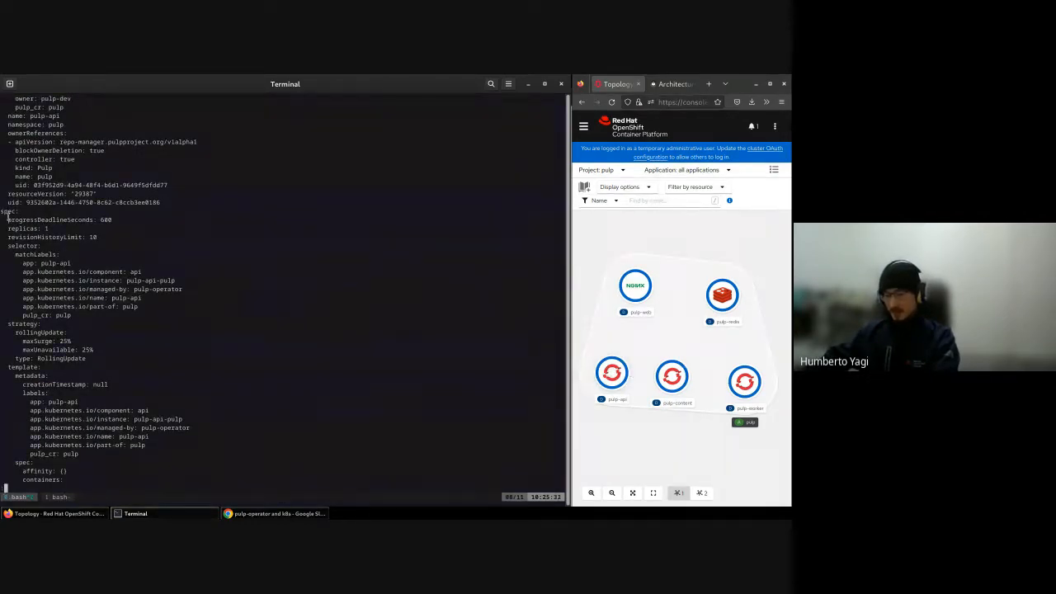
# Scroll through the pulp-api deployment YAML to its rolling update strategy and pod template labels
pyautogui.scroll(-3)
pyautogui.write('oc delete deployment/pulp-api')
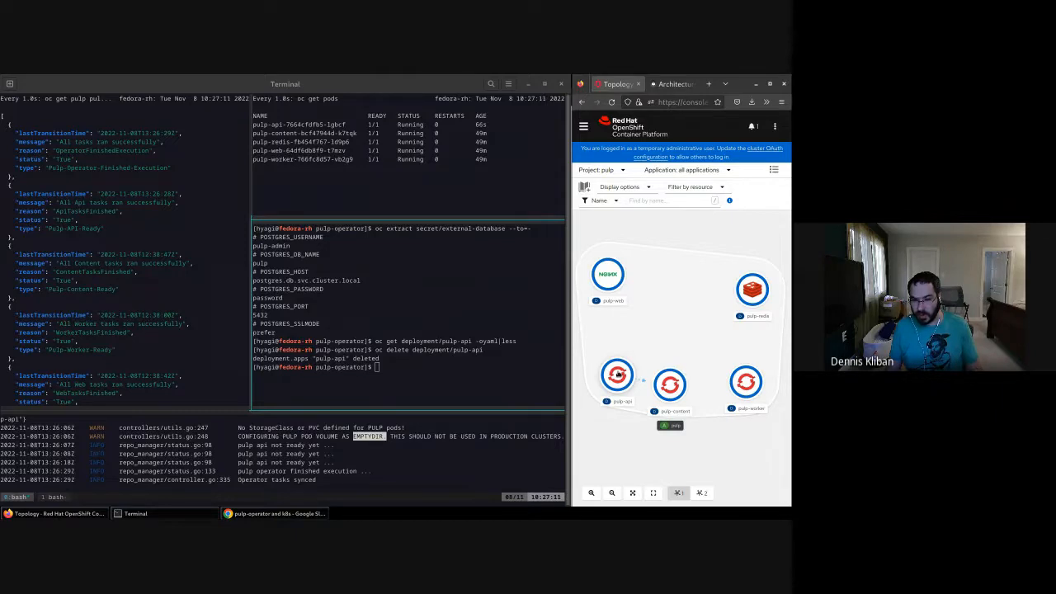
# Bring Google Slides back to the 'changes since last Pulpcon' slide on health checks and scheduling
pyautogui.click(617, 375)
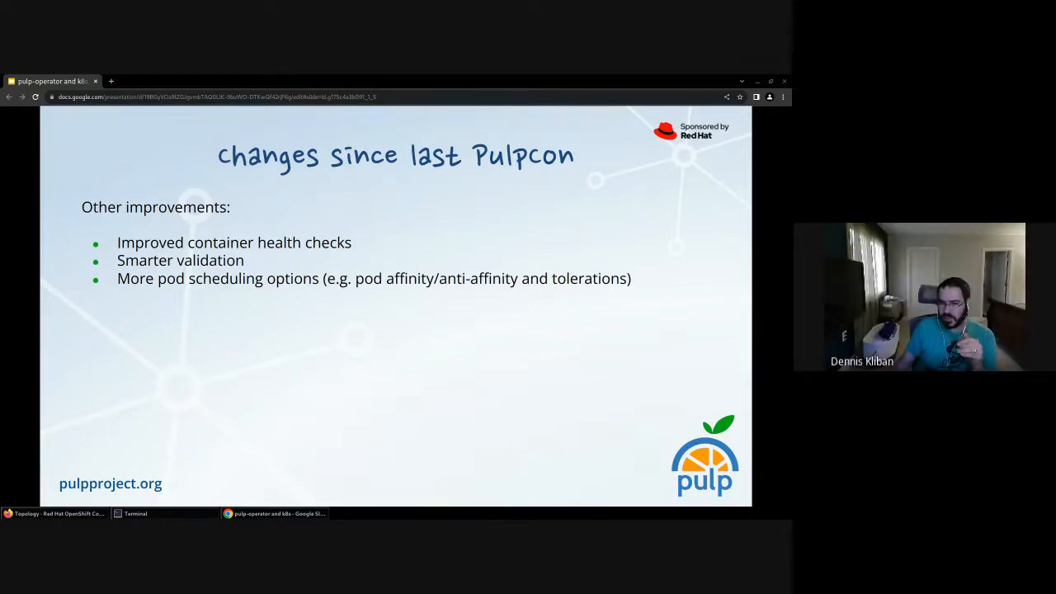
# Raise the Pulp resource editor and scroll to the API's two replicas with Recreate strategy
pyautogui.click(135, 514)
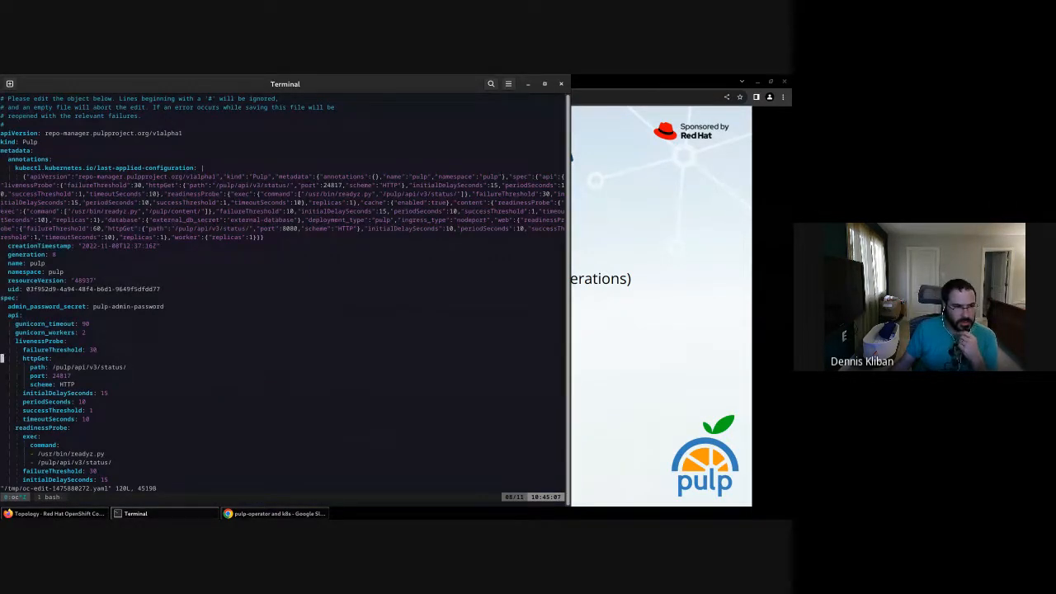
pyautogui.scroll(-3)
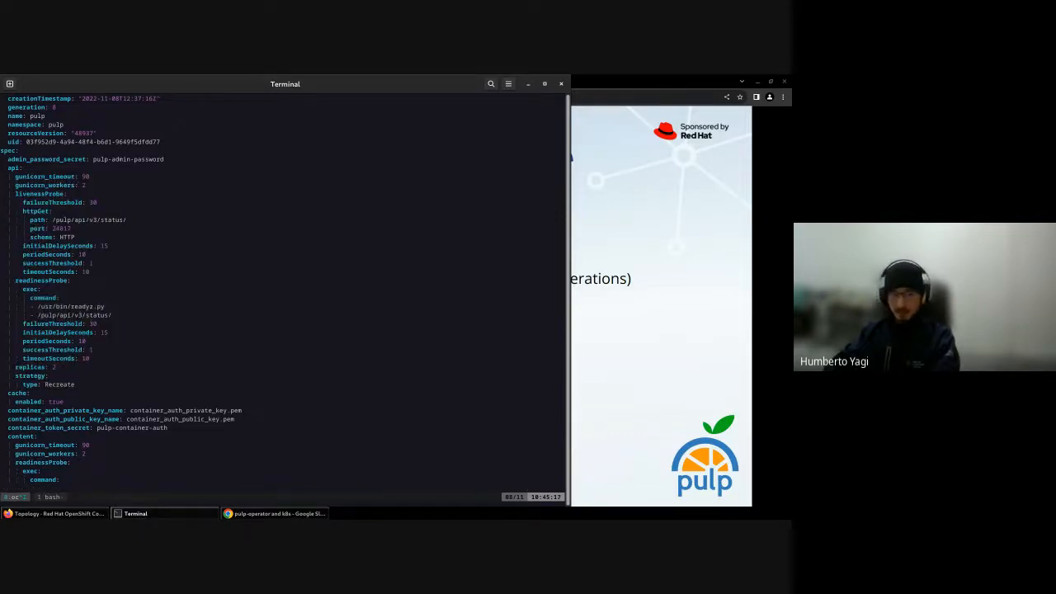